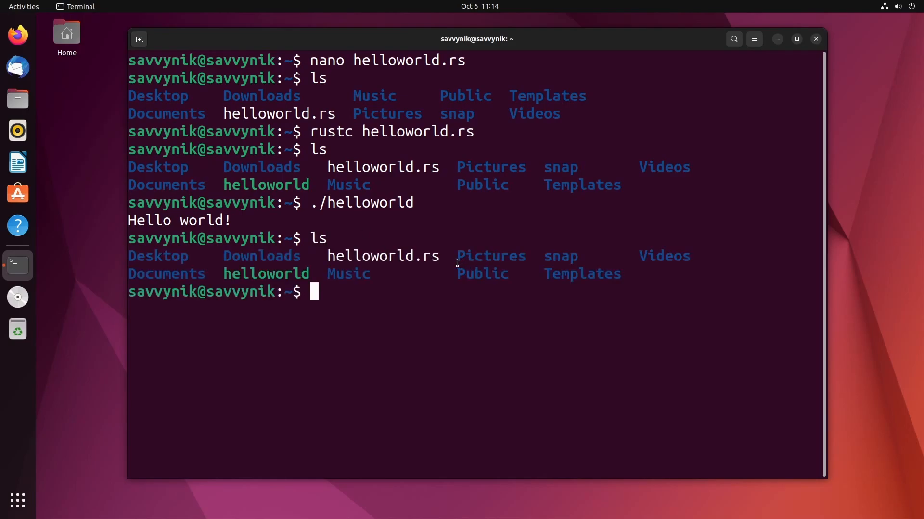
pyautogui.moveTo(515, 312)
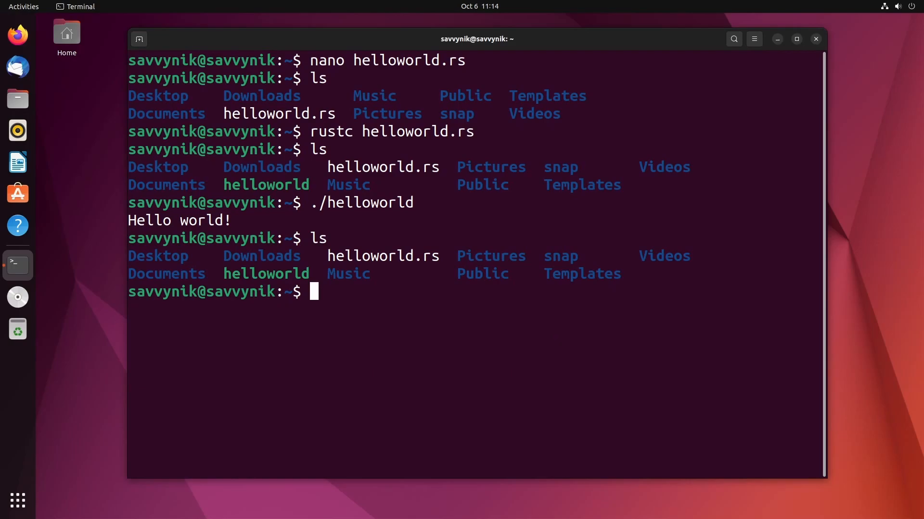
# - Create a Rust folder in home with mkdir, confirm it with ls, and cd into it
pyautogui.write('mkdir Rust')
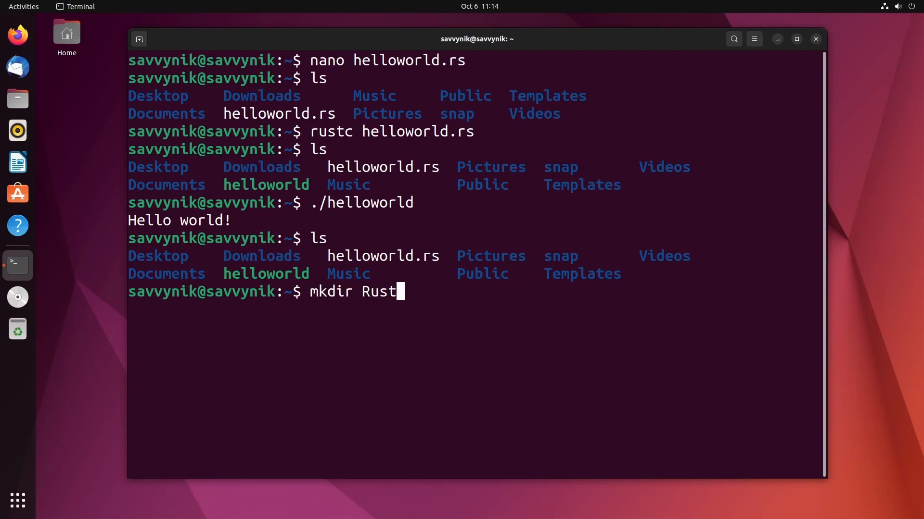
pyautogui.press('Return')
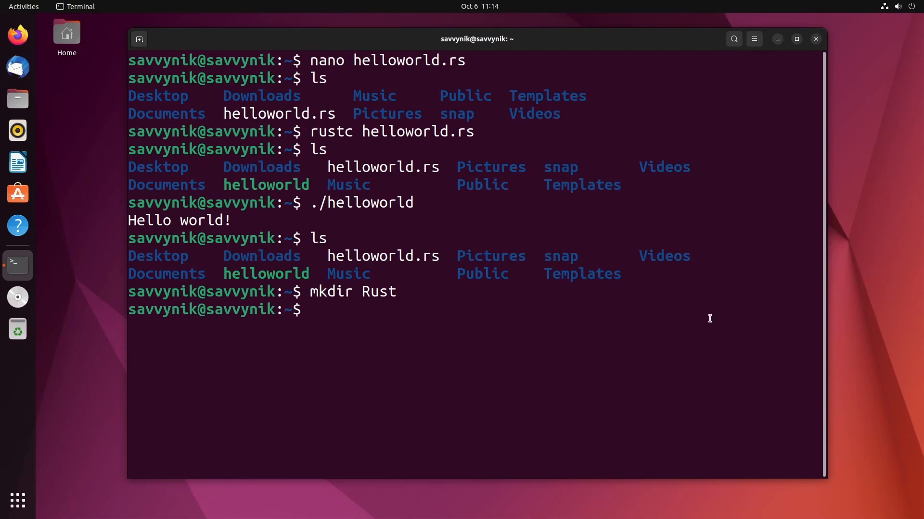
pyautogui.press('Return')
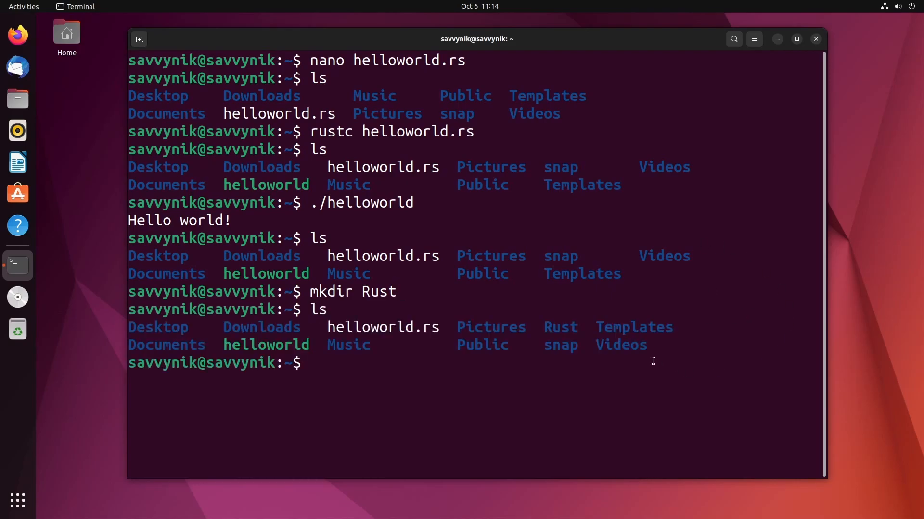
pyautogui.write('c')
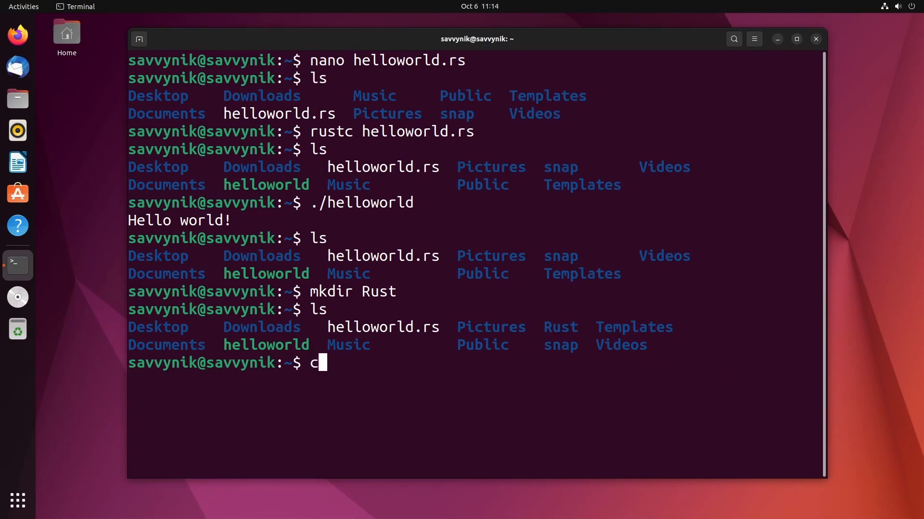
pyautogui.write('d Rust')
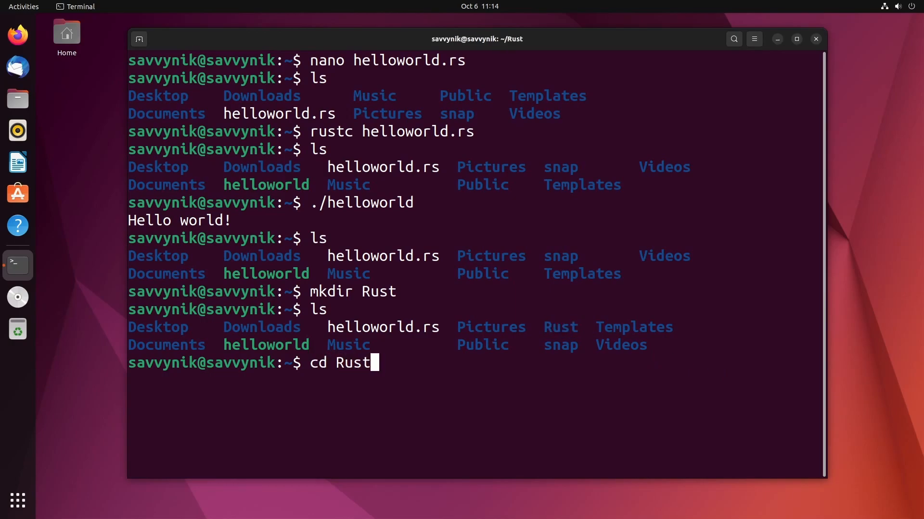
pyautogui.press('Return')
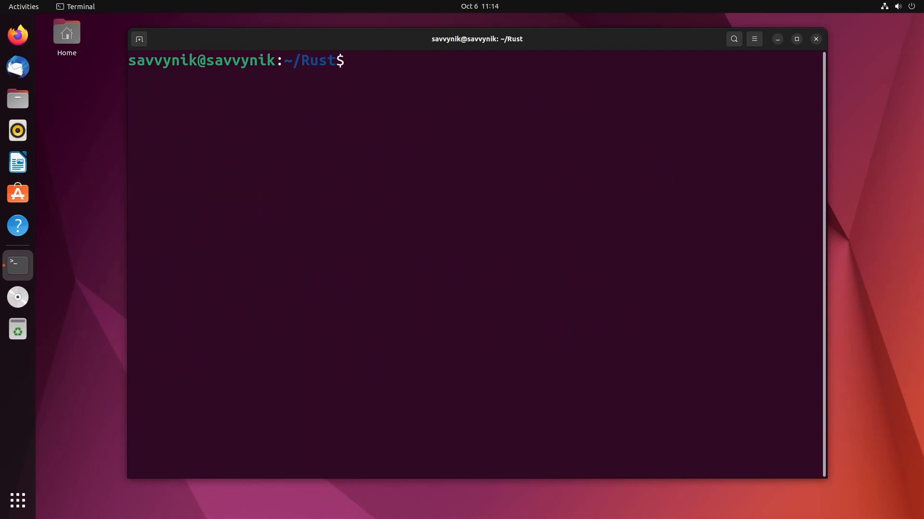
pyautogui.press('Return')
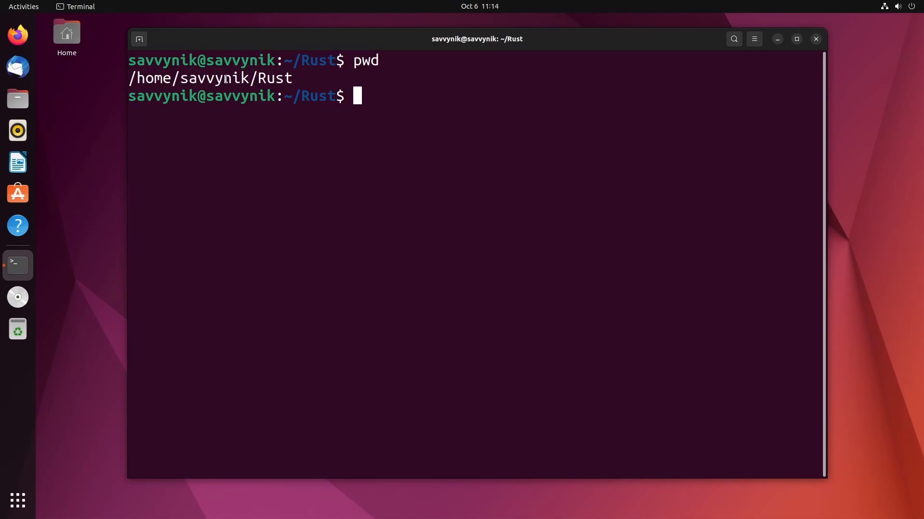
pyautogui.write('ca')
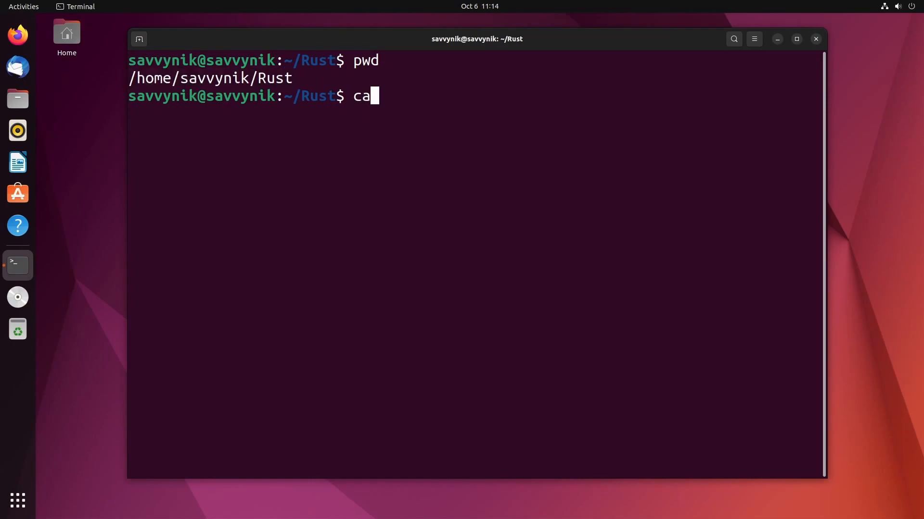
pyautogui.write('rgo')
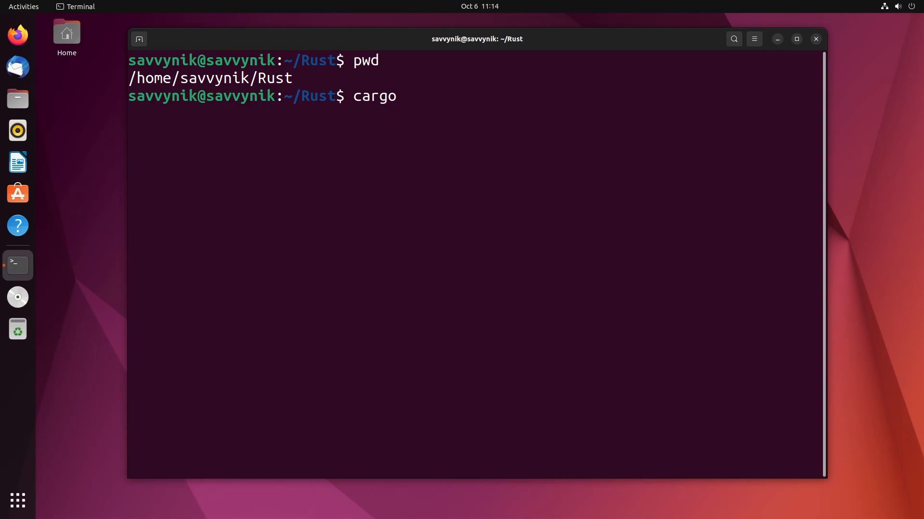
pyautogui.write('new')
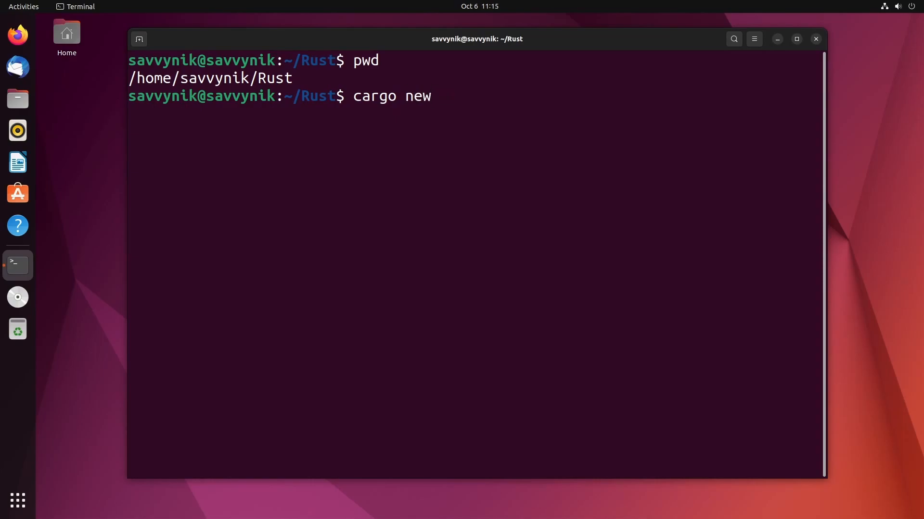
pyautogui.write('Project')
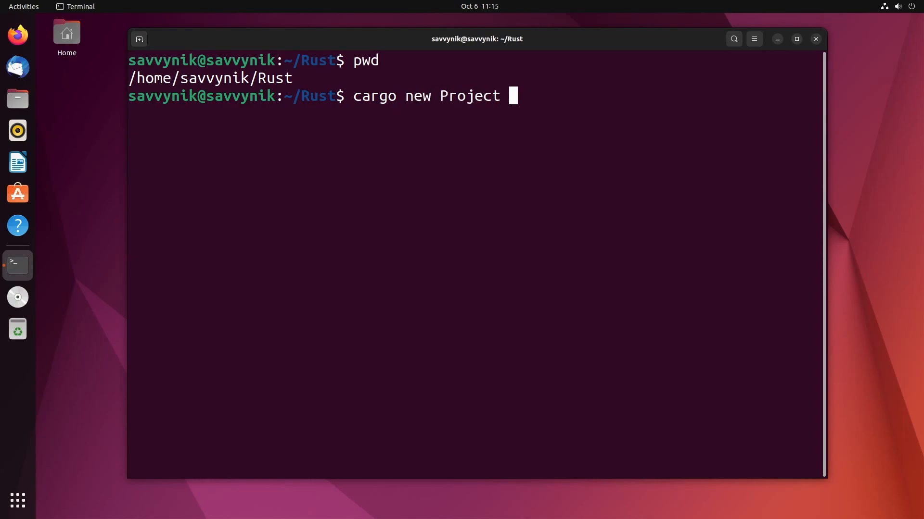
pyautogui.write('1')
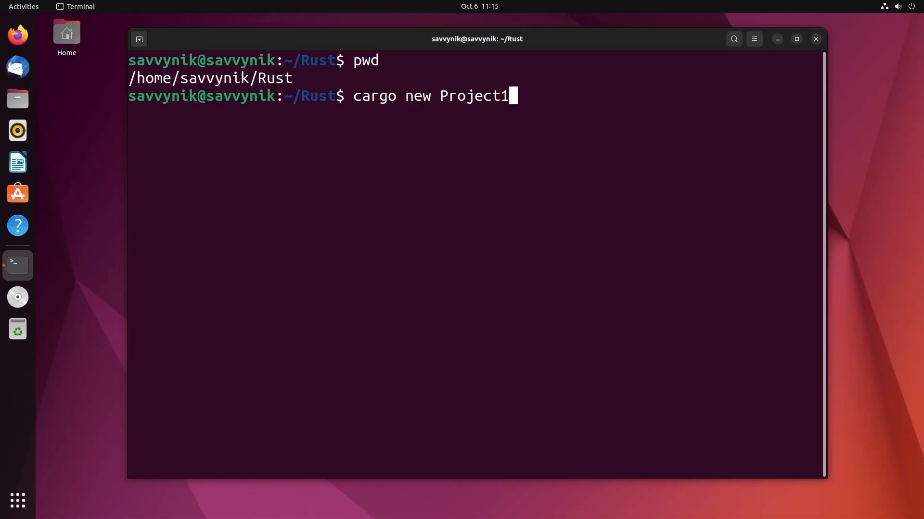
pyautogui.press('Return')
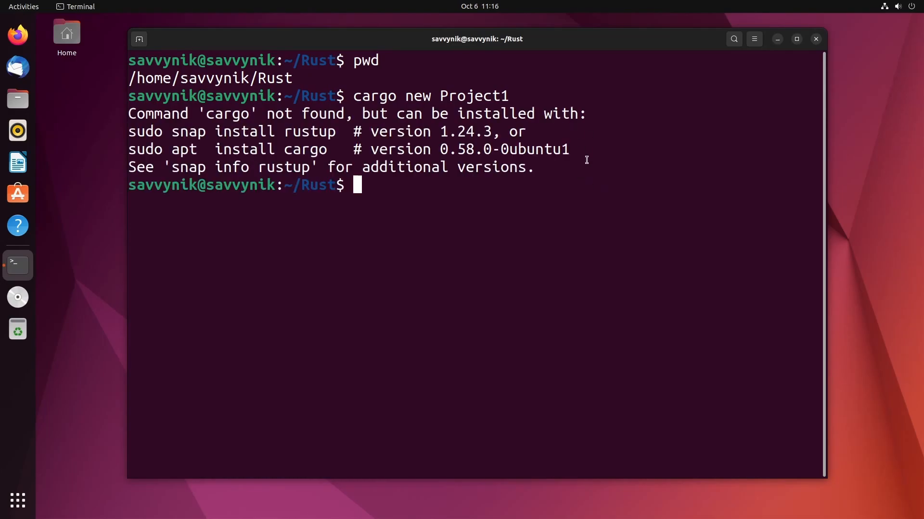
pyautogui.moveTo(194, 154)
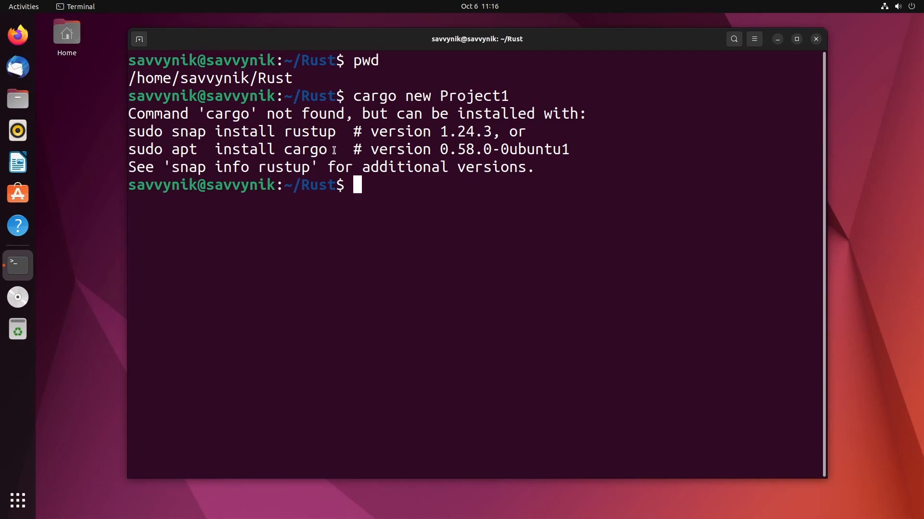
pyautogui.rightClick(300, 150)
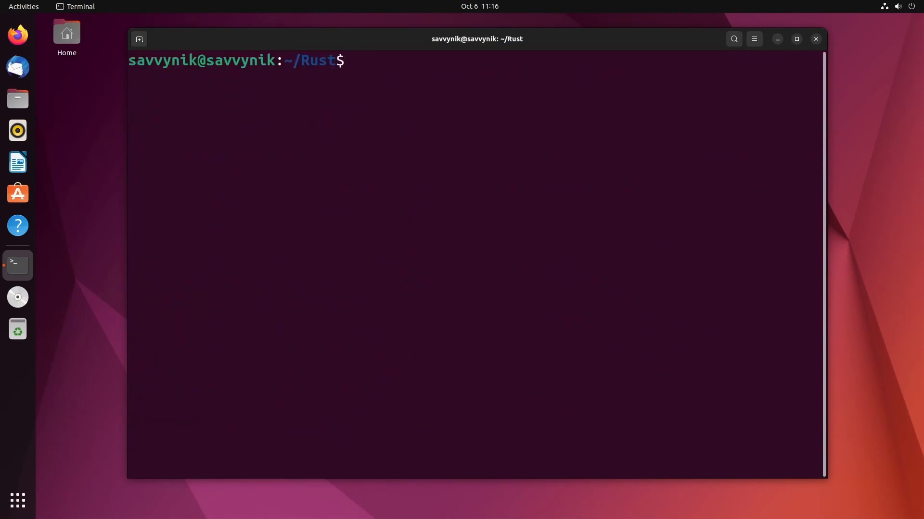
# - Create the Project1 binary package with cargo new and list the folder to verify it
pyautogui.write('cargo')
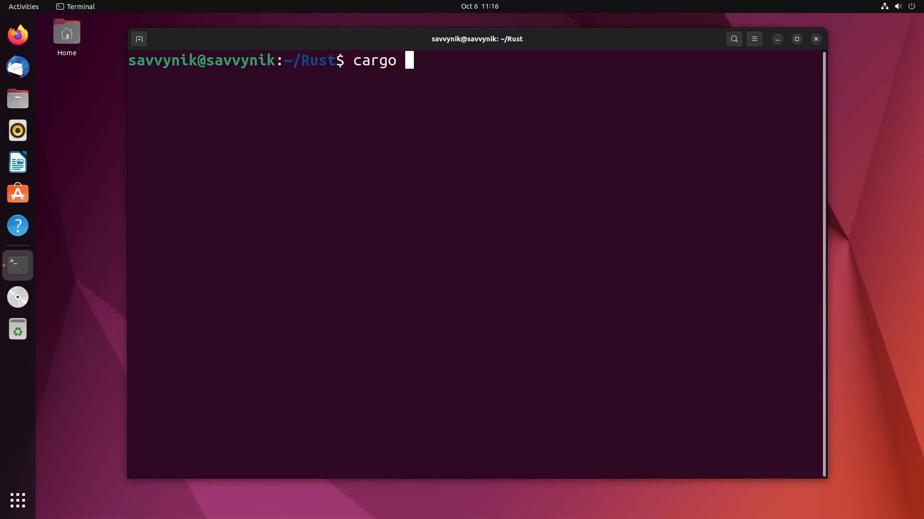
pyautogui.write('new Projec')
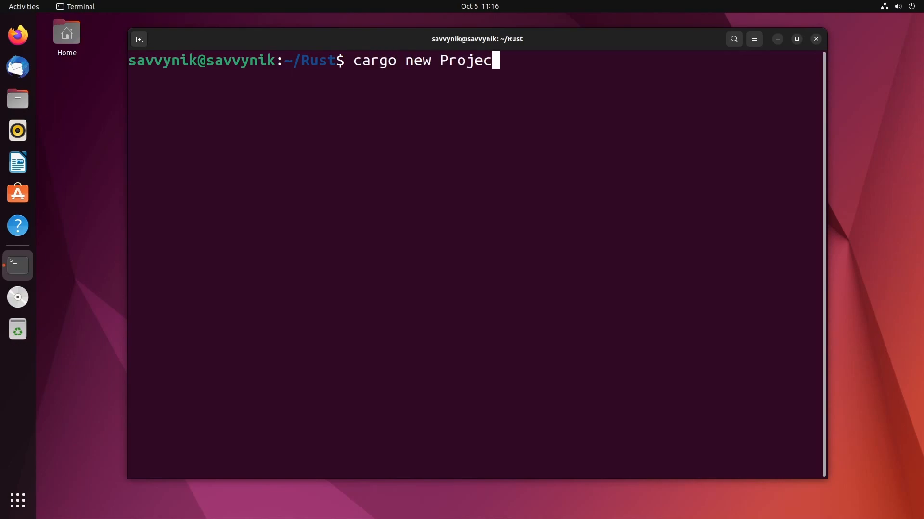
pyautogui.press('Return')
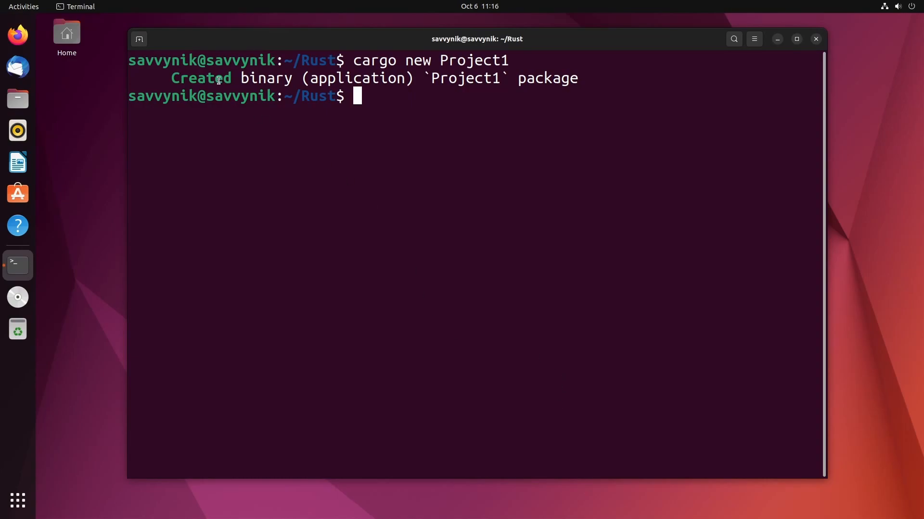
pyautogui.moveTo(478, 81)
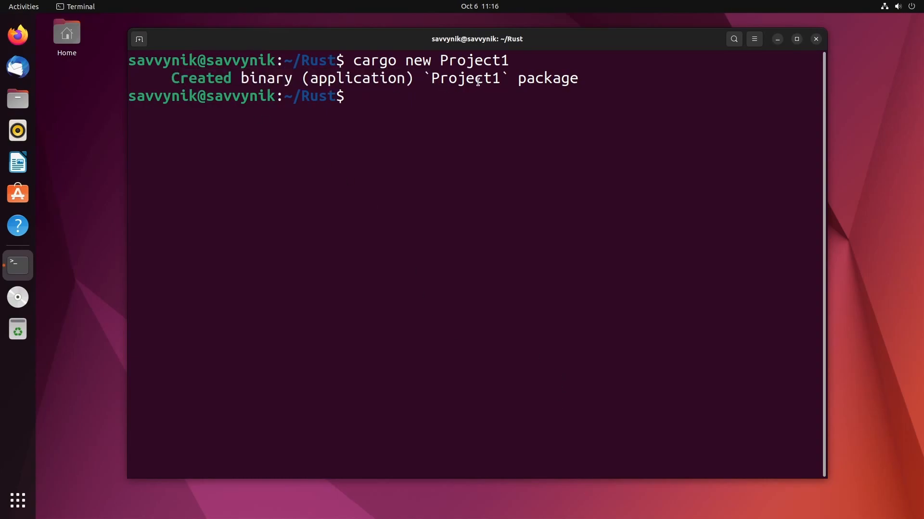
pyautogui.write('ls')
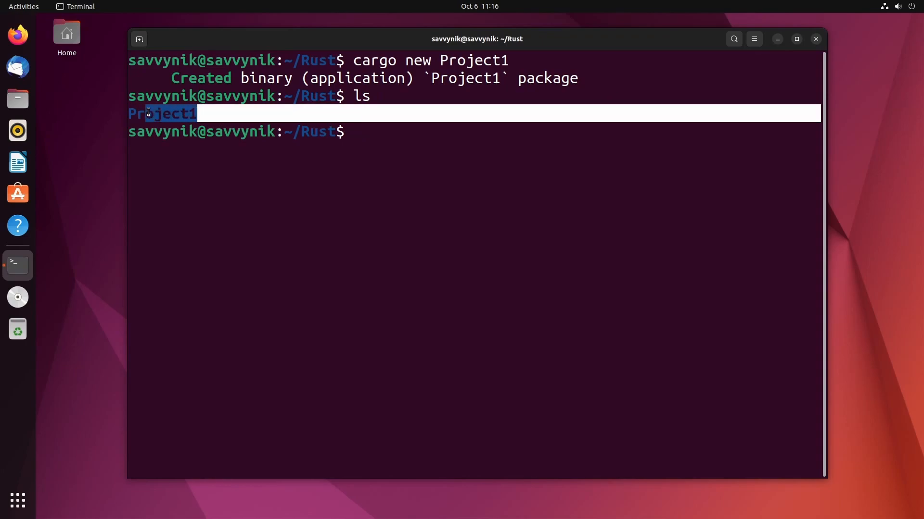
pyautogui.click(409, 146)
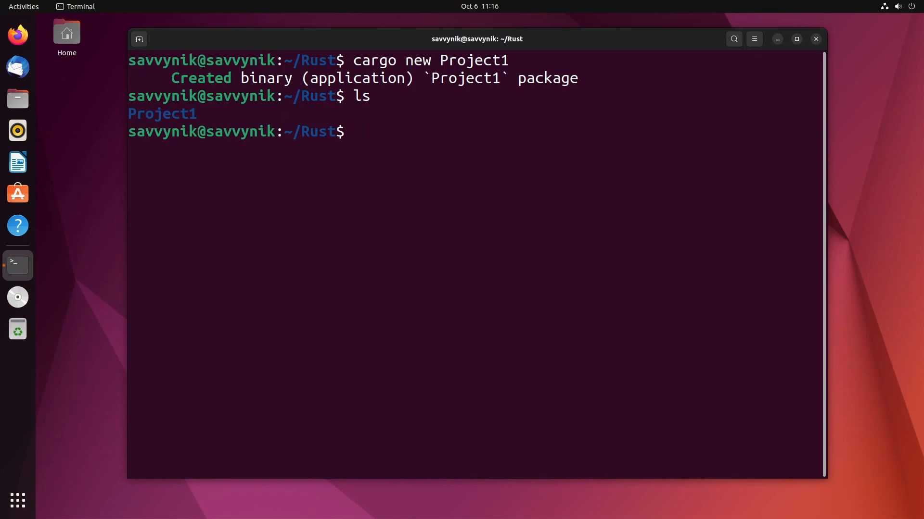
# - Move into the Project1 folder using Tab completion of its name
pyautogui.write('cd Pr')
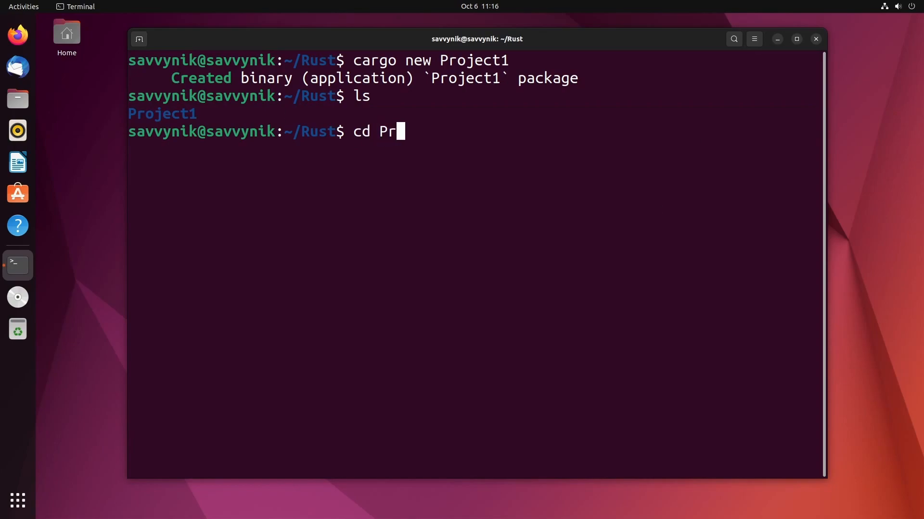
pyautogui.press('Tab')
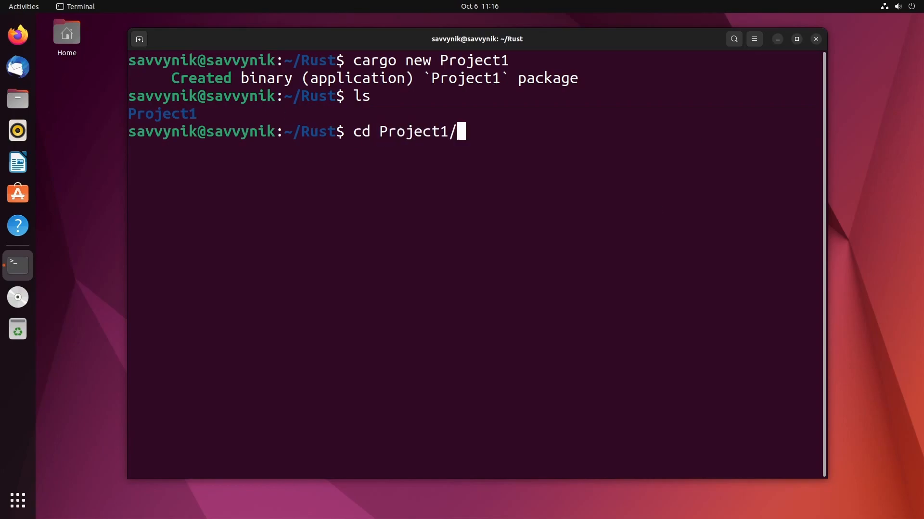
pyautogui.press('Return')
pyautogui.write('ls')
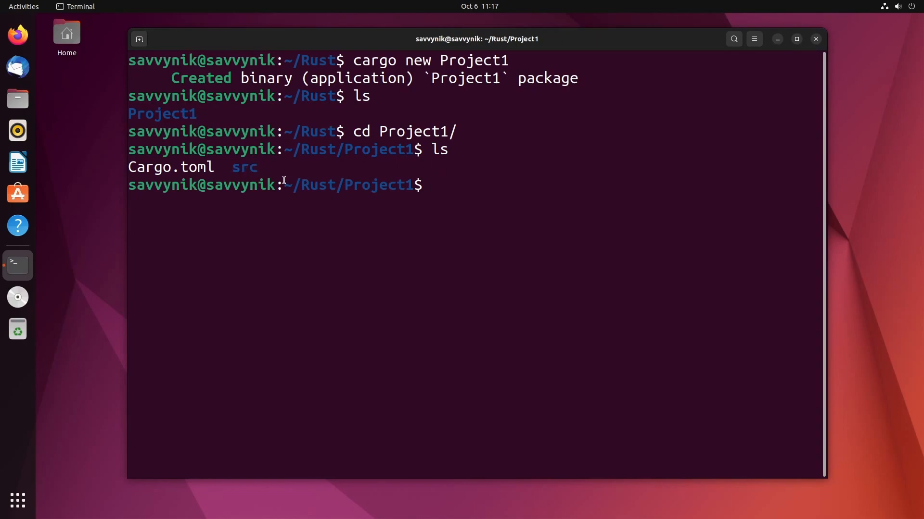
pyautogui.moveTo(289, 173)
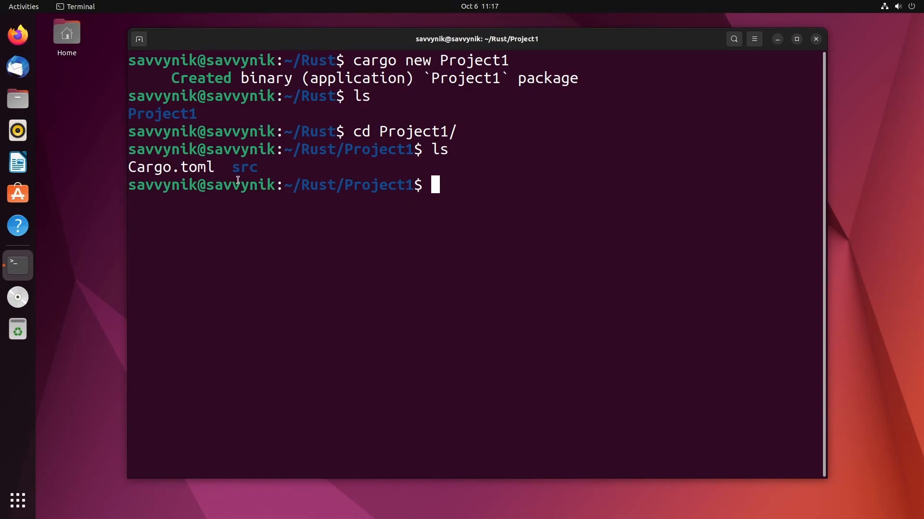
pyautogui.moveTo(570, 203)
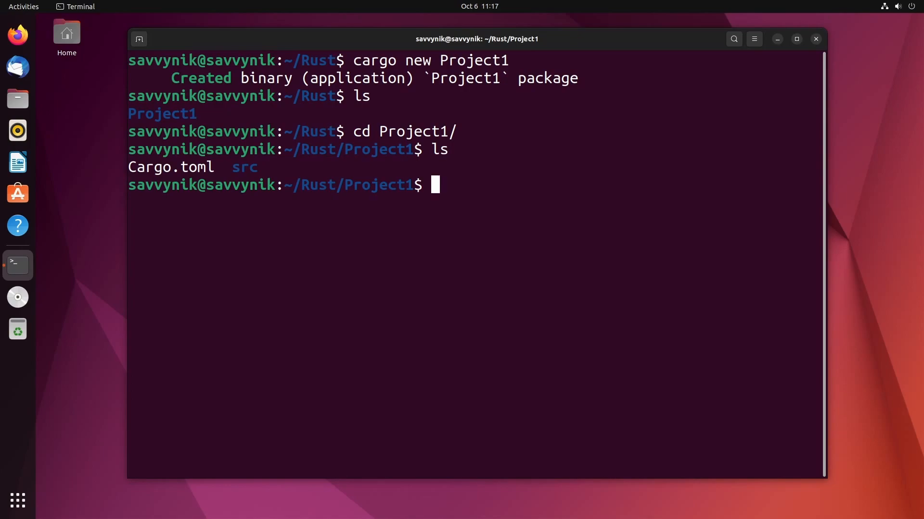
pyautogui.moveTo(657, 330)
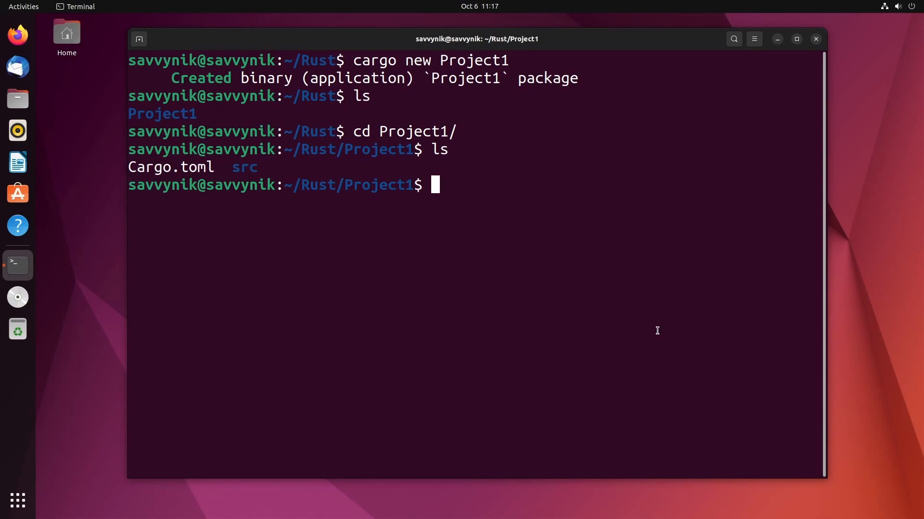
# - View Cargo.toml in nano and exit without saving any changes
pyautogui.write('nano')
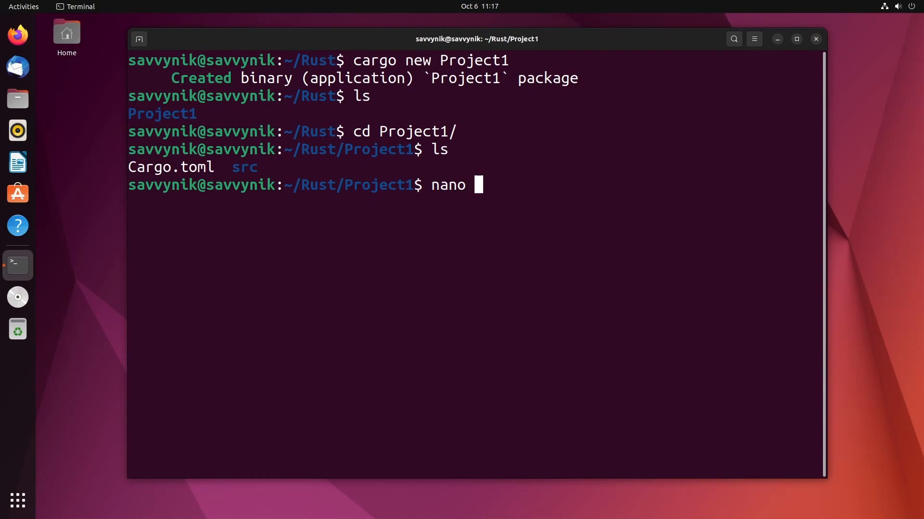
pyautogui.write('Cargo.toml')
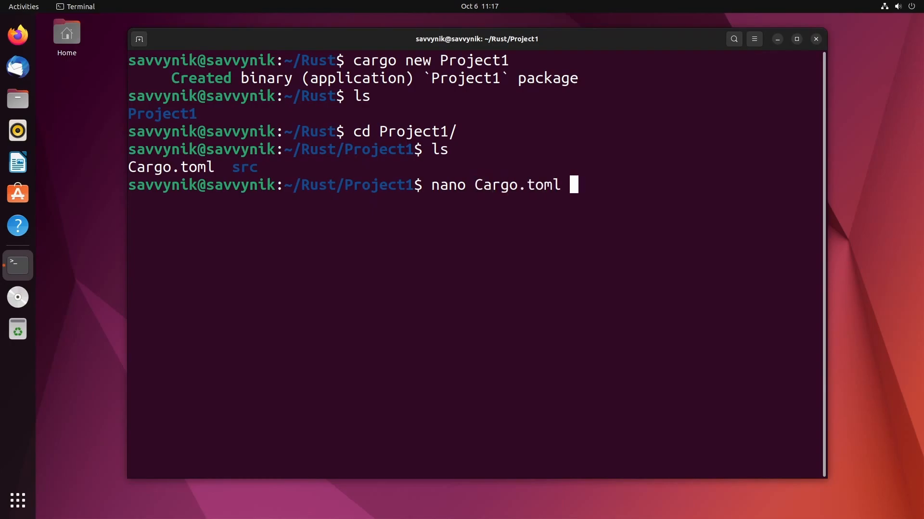
pyautogui.press('Return')
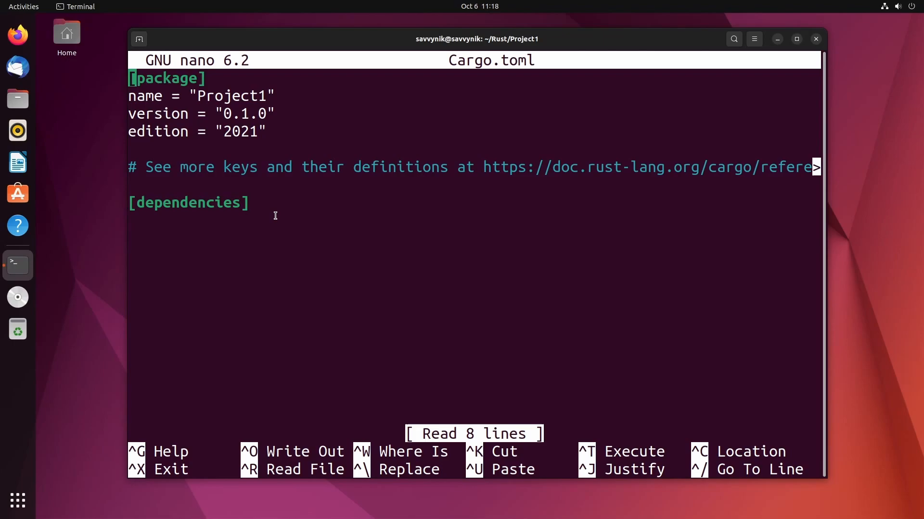
pyautogui.press('ctrl+x')
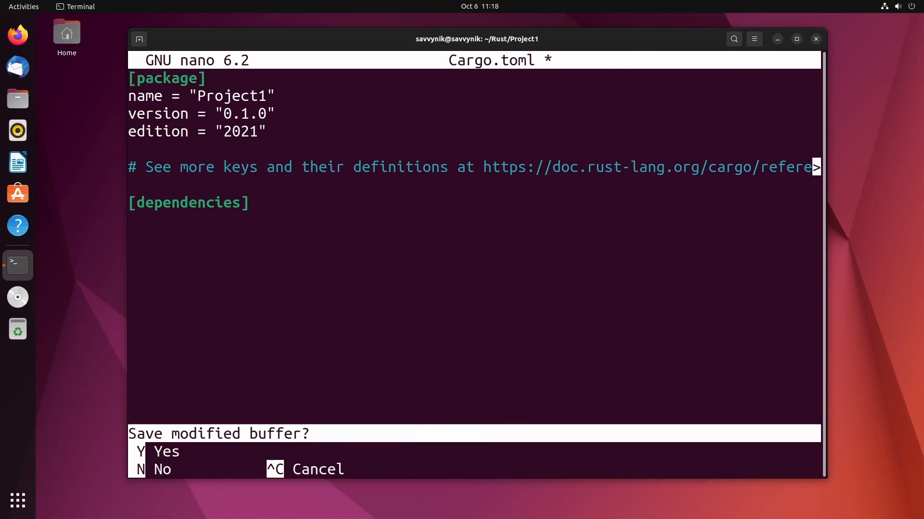
pyautogui.press('n')
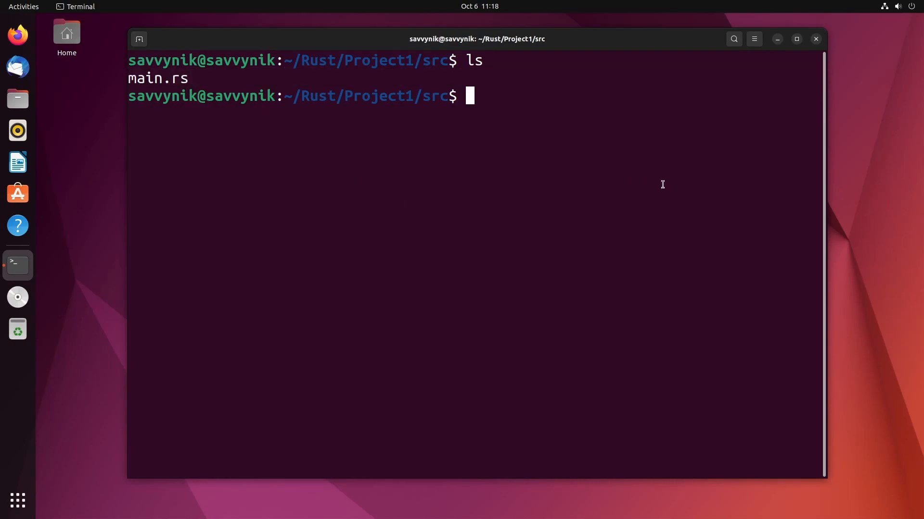
# - View main.rs with its Hello, world! code in nano and exit back to the shell
pyautogui.write('nano main.rs')
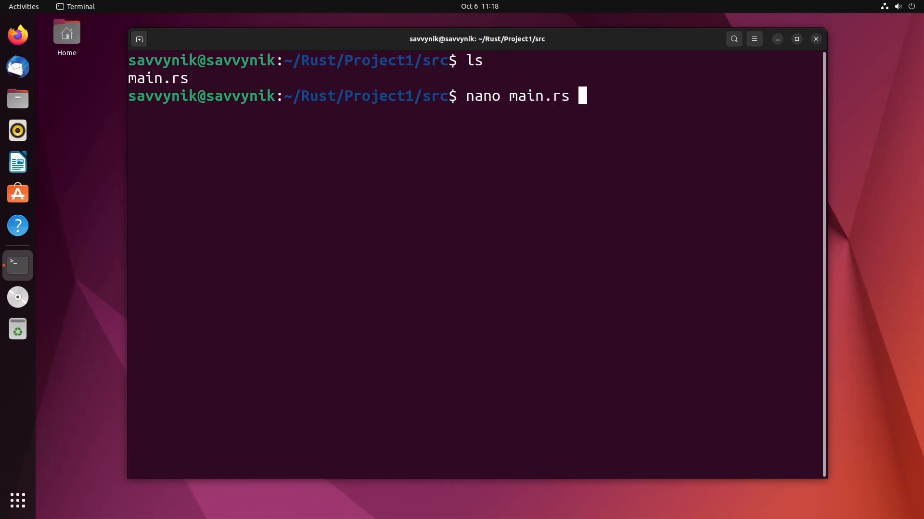
pyautogui.press('Return')
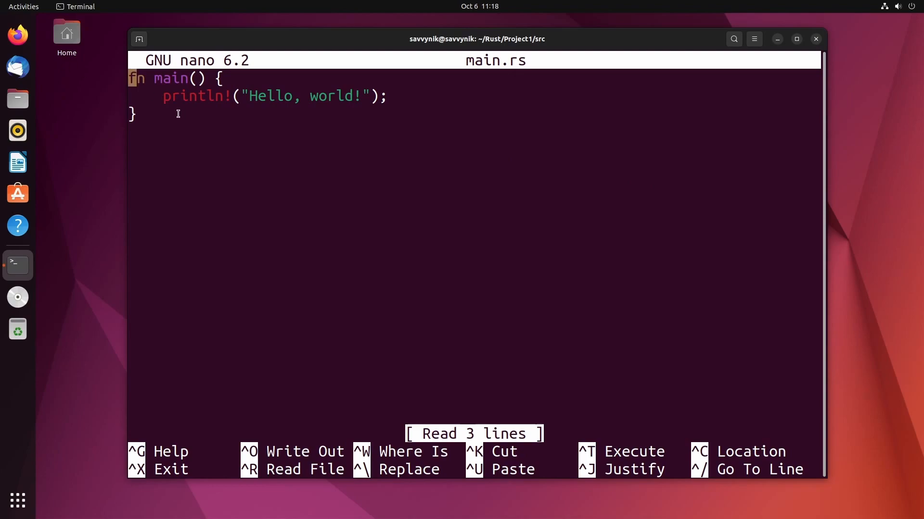
pyautogui.moveTo(366, 152)
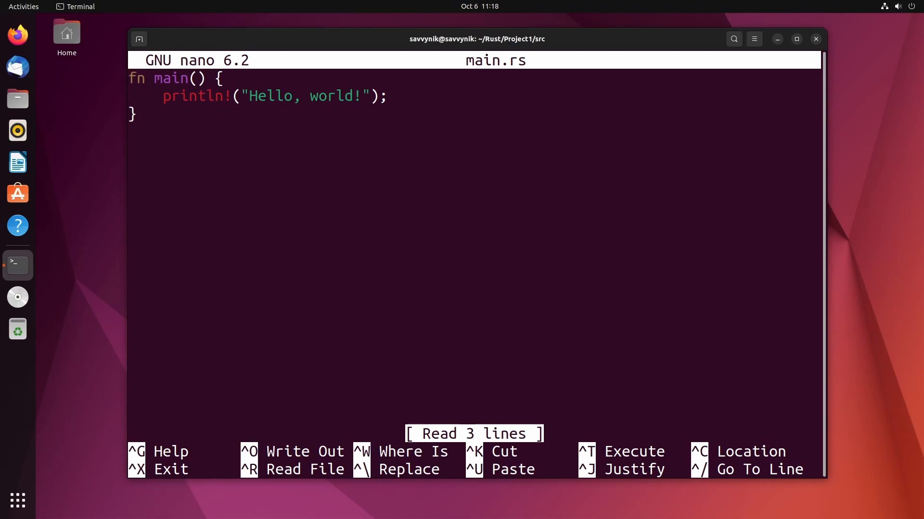
pyautogui.moveTo(176, 112)
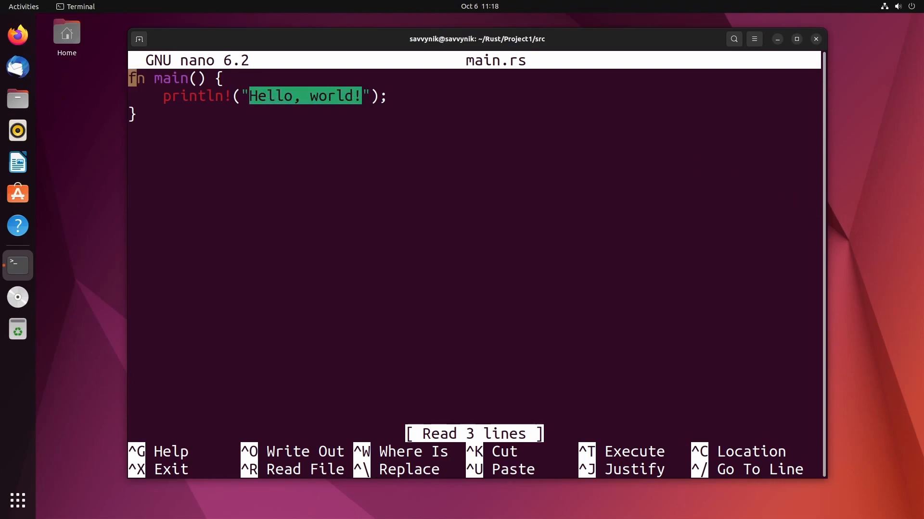
pyautogui.press('ctrl+x')
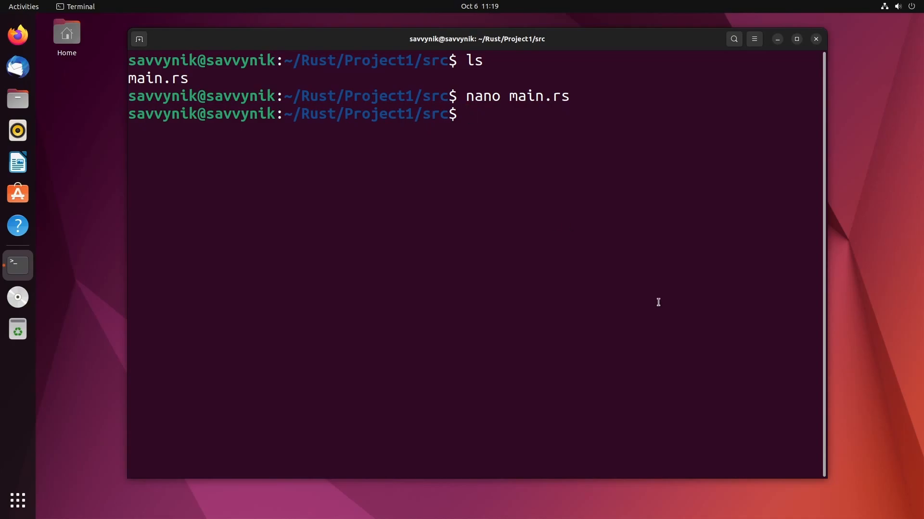
# - Run cargo run to compile Project1 and print Hello, world!
pyautogui.write('cargo run')
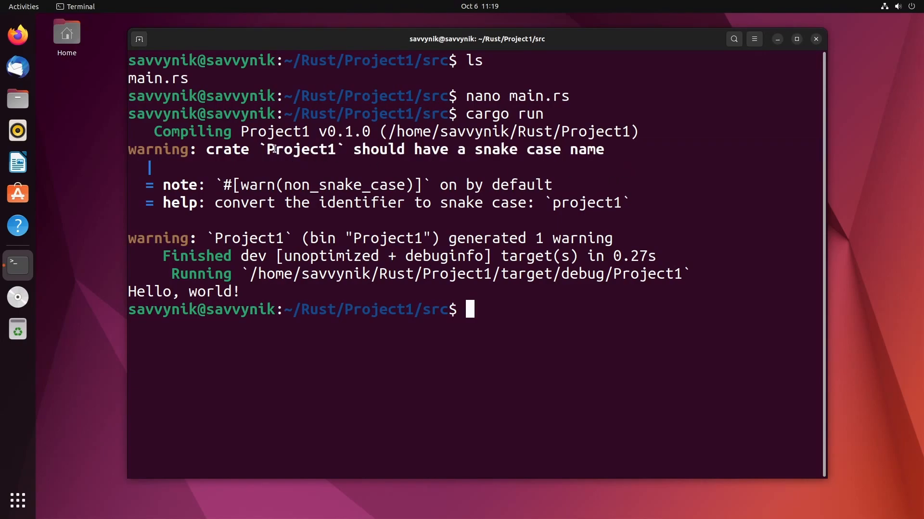
pyautogui.moveTo(589, 324)
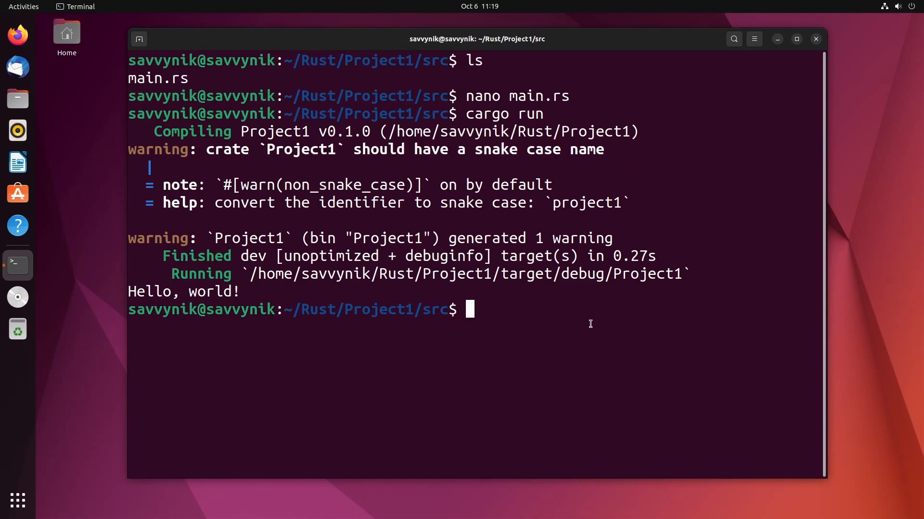
pyautogui.moveTo(157, 269)
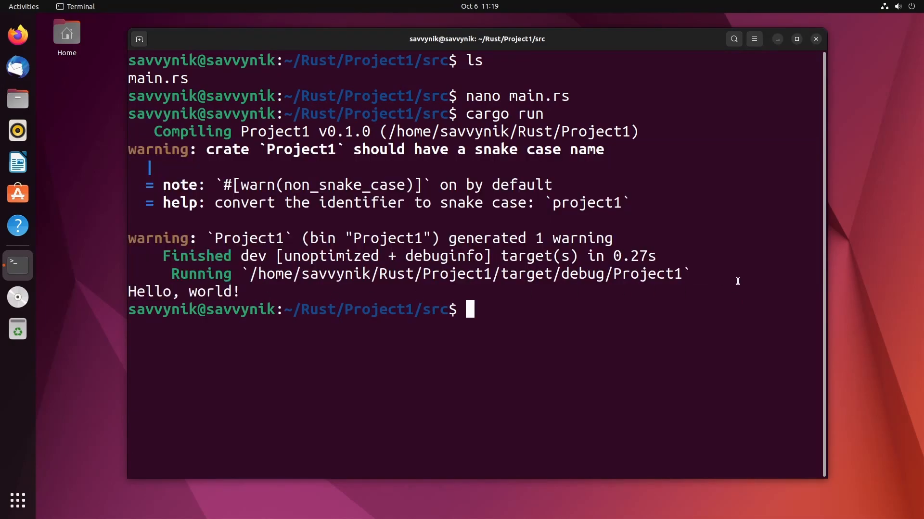
pyautogui.moveTo(680, 243)
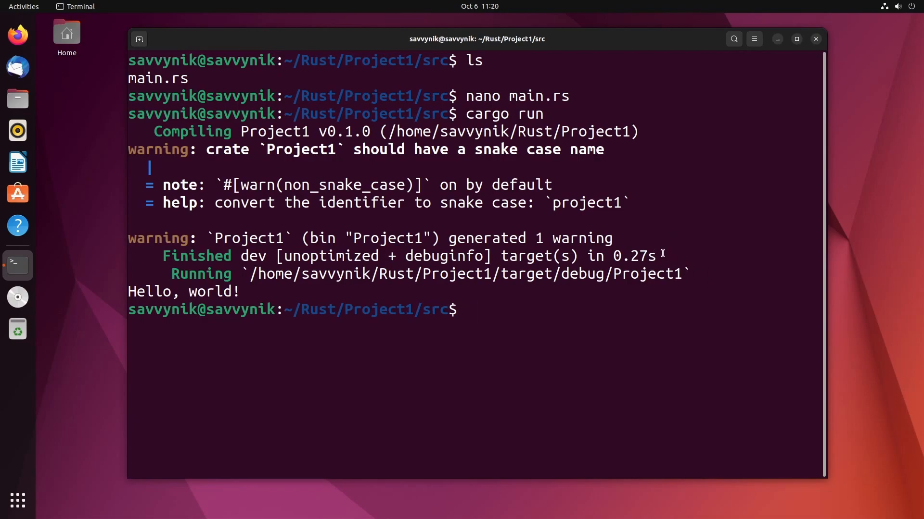
pyautogui.moveTo(645, 250)
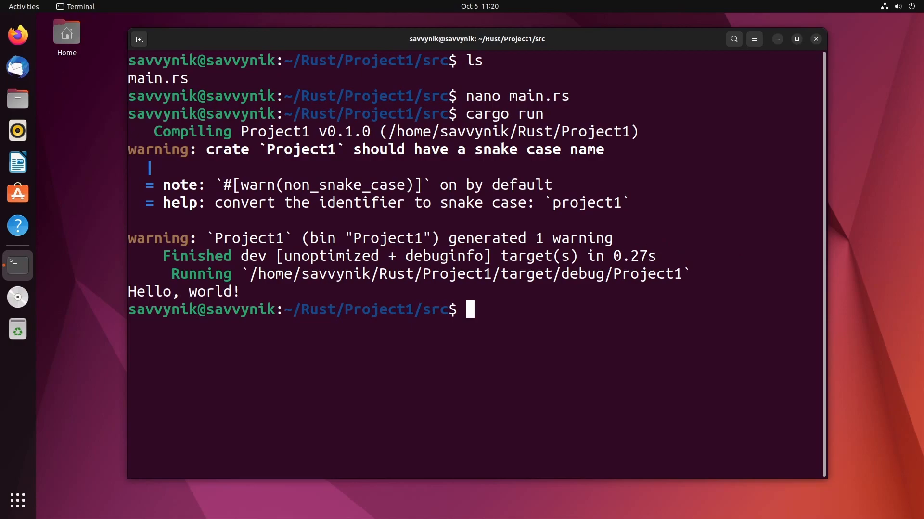
# - List the project files and move into the target/debug build folder
pyautogui.write('ls')
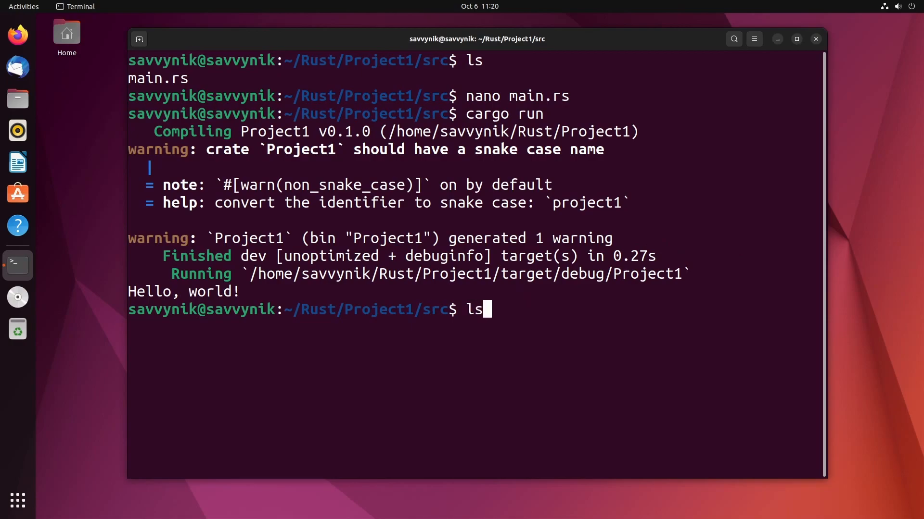
pyautogui.press('Return')
pyautogui.write('cd ..')
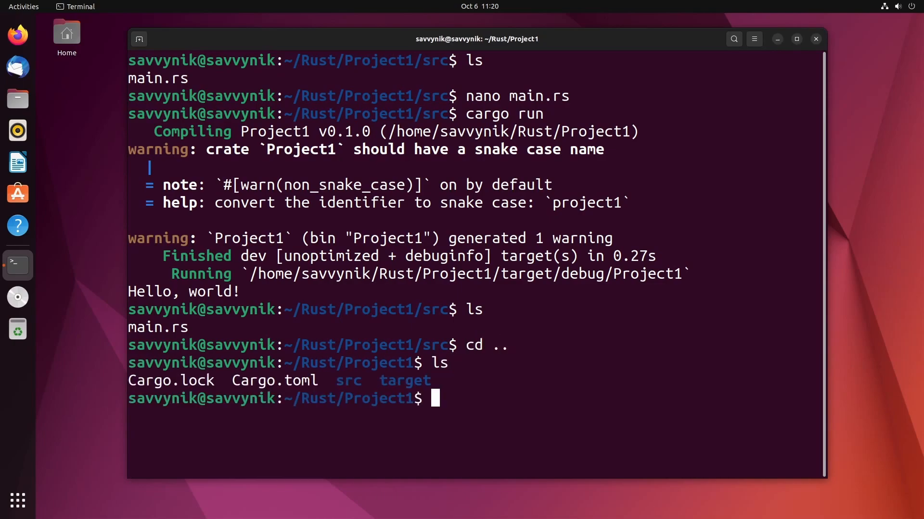
pyautogui.doubleClick(405, 381)
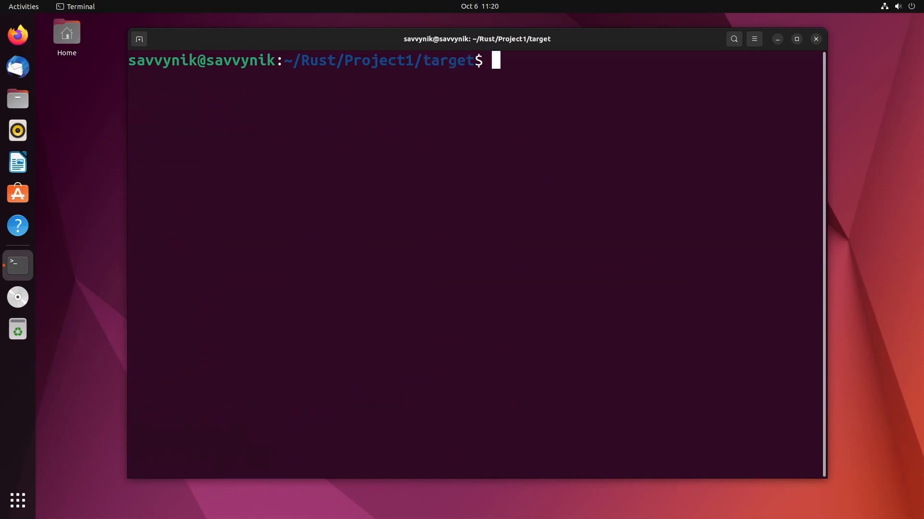
pyautogui.write('cd debug/')
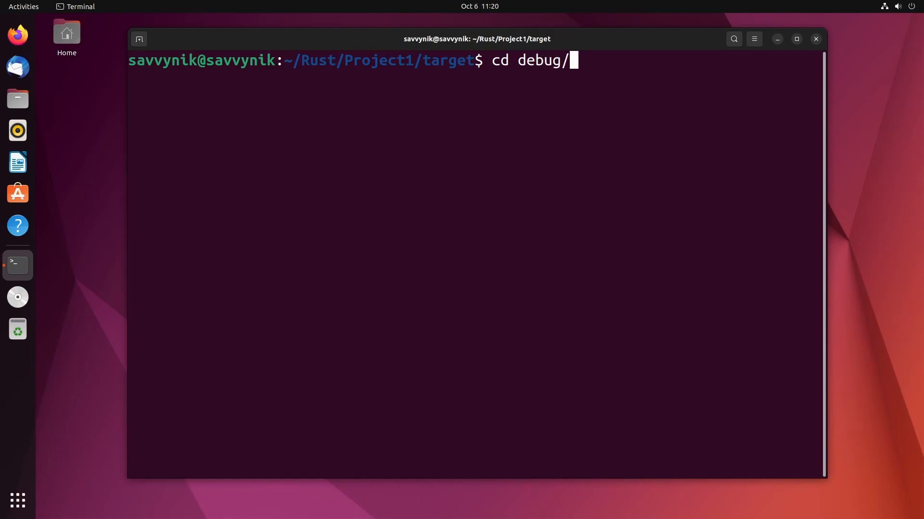
pyautogui.press('Return')
pyautogui.write('ls')
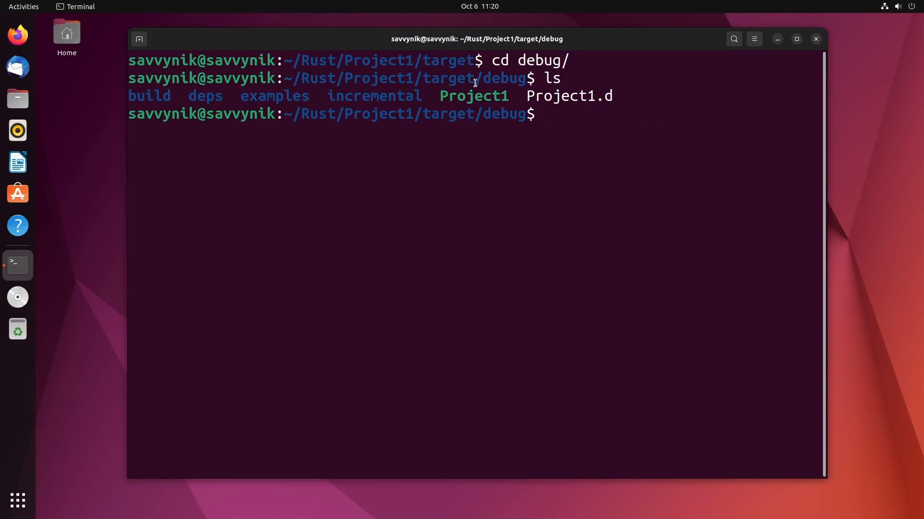
pyautogui.moveTo(694, 134)
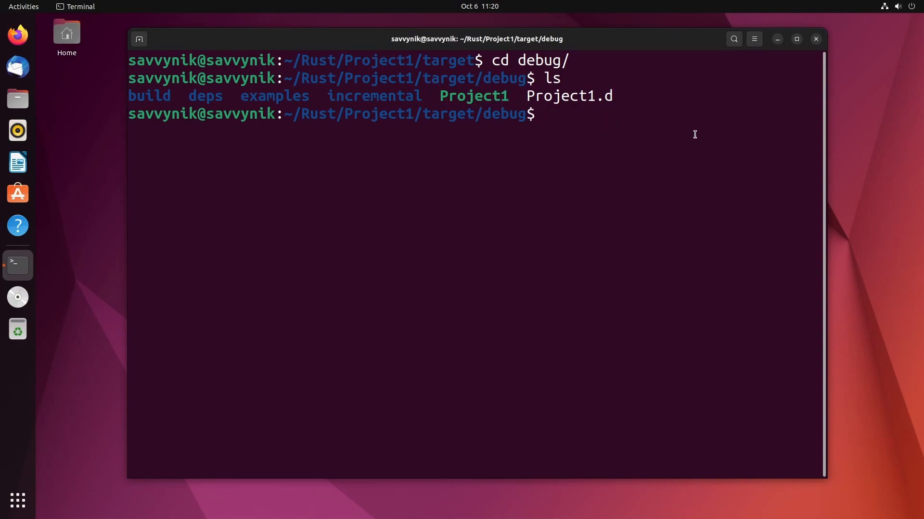
# - Run the ./Project1 binary directly to print Hello, world!, then clear the screen
pyautogui.write('./Project1')
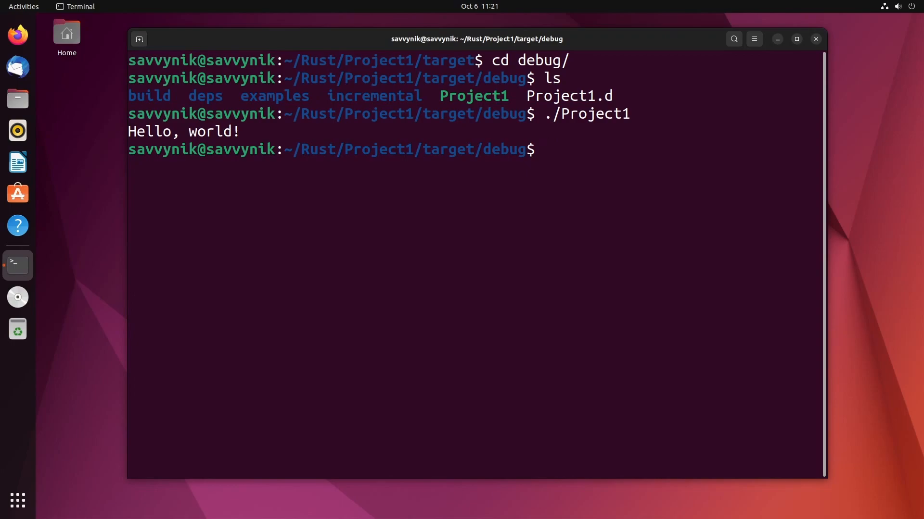
pyautogui.write('clear')
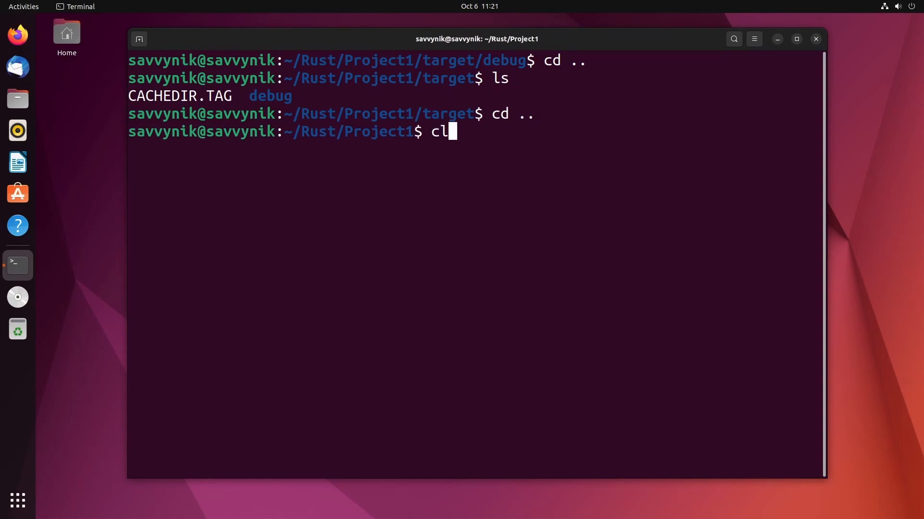
# - Run cargo clean, a fresh cargo build in debug mode, then cargo clean again
pyautogui.write('argo clean')
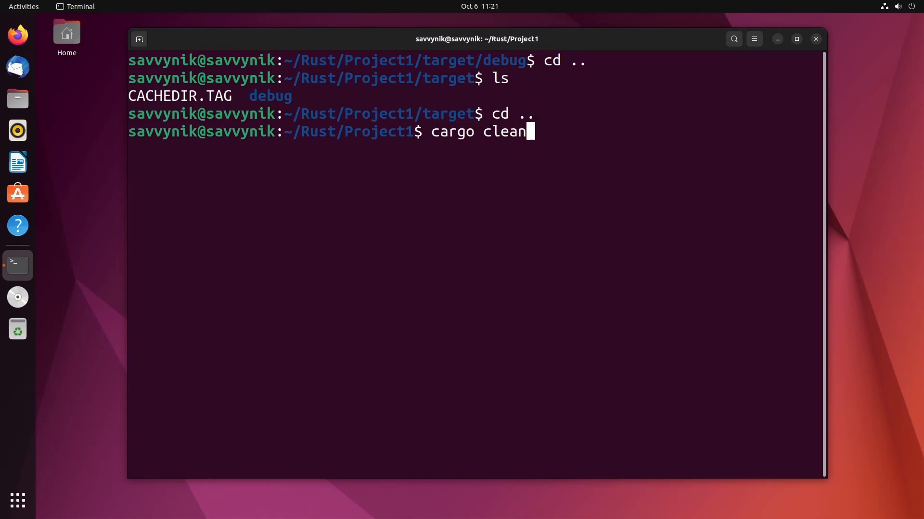
pyautogui.press('Return')
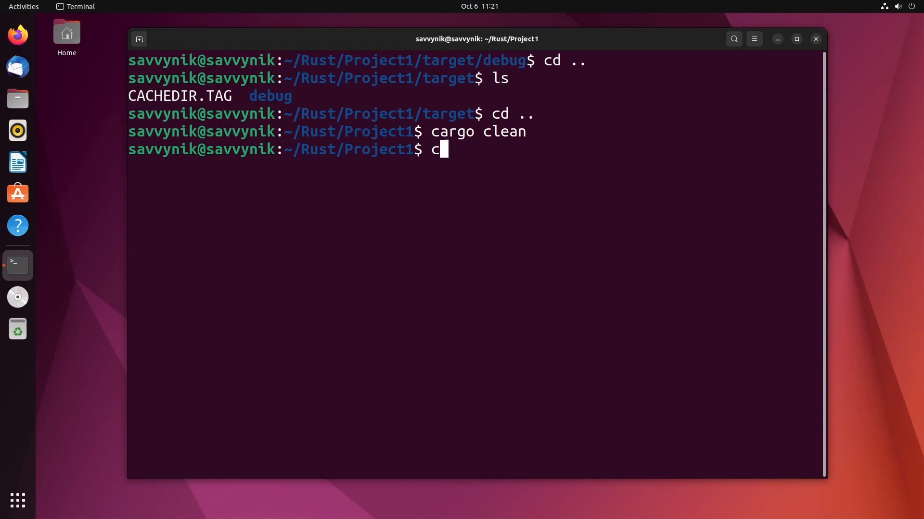
pyautogui.write('argo build')
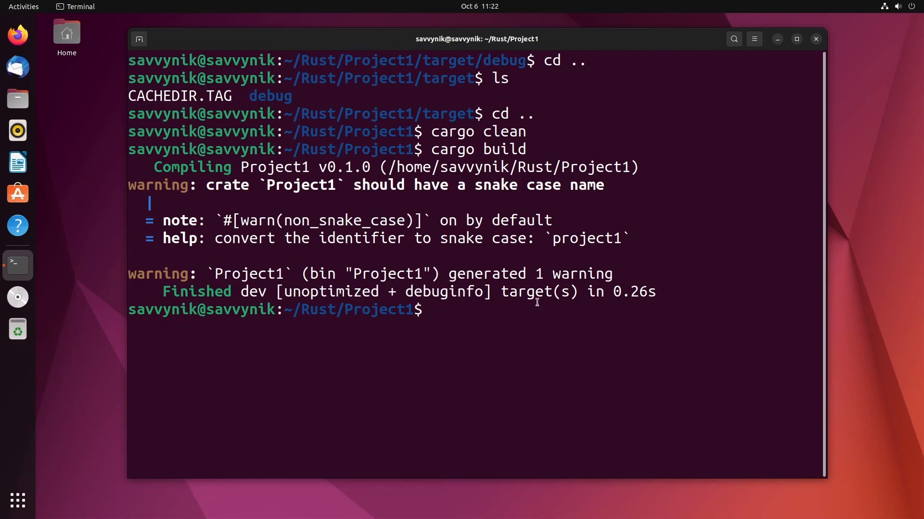
pyautogui.write('c')
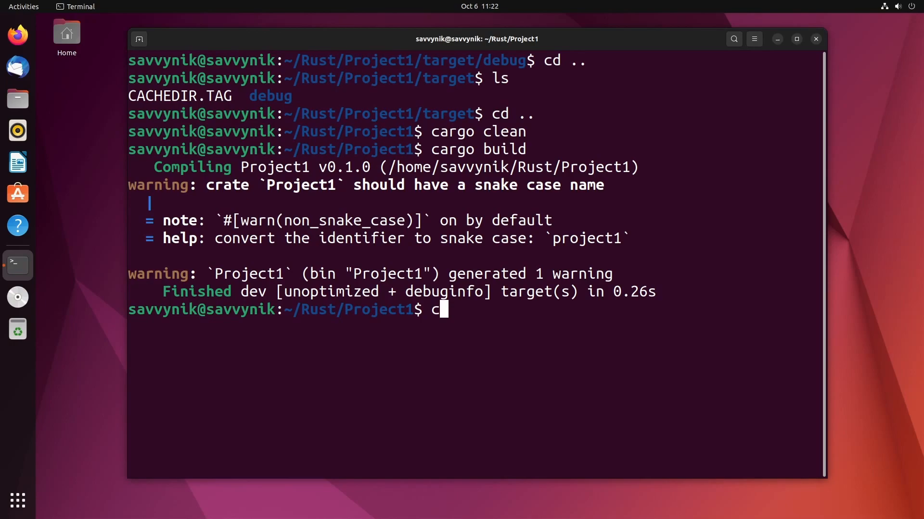
pyautogui.press('Return')
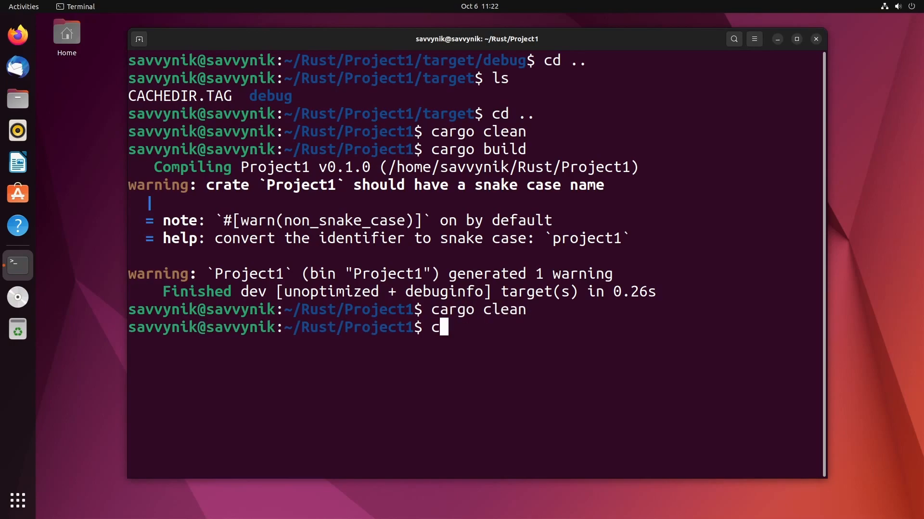
# - Run cargo build --release to produce the optimized Project1 build
pyautogui.write('cargo build')
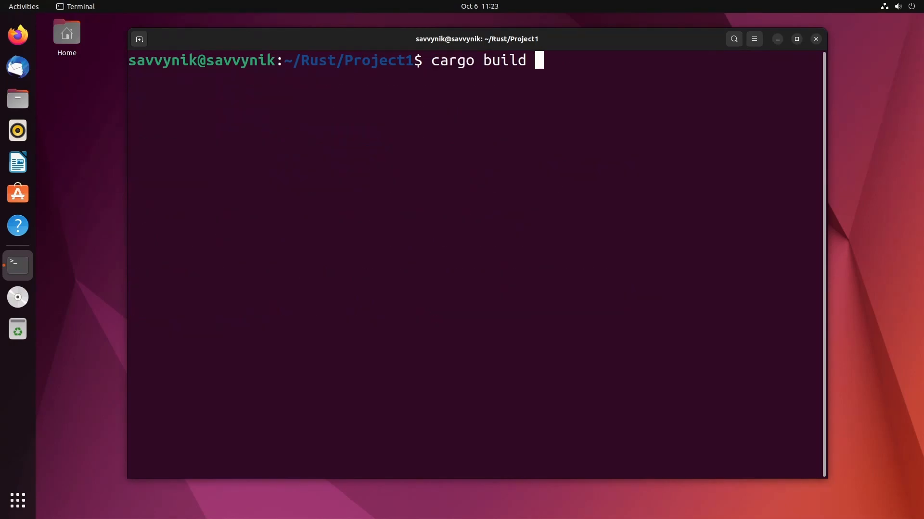
pyautogui.write('--relea')
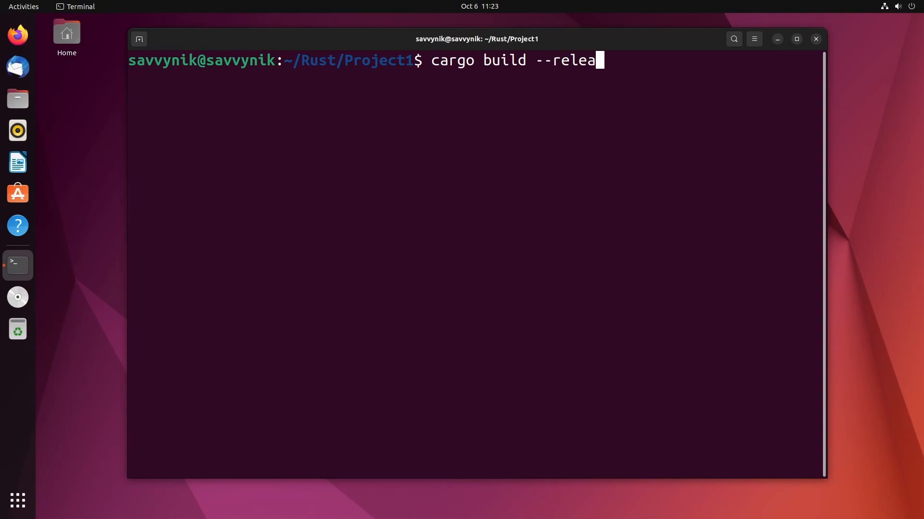
pyautogui.press('Return')
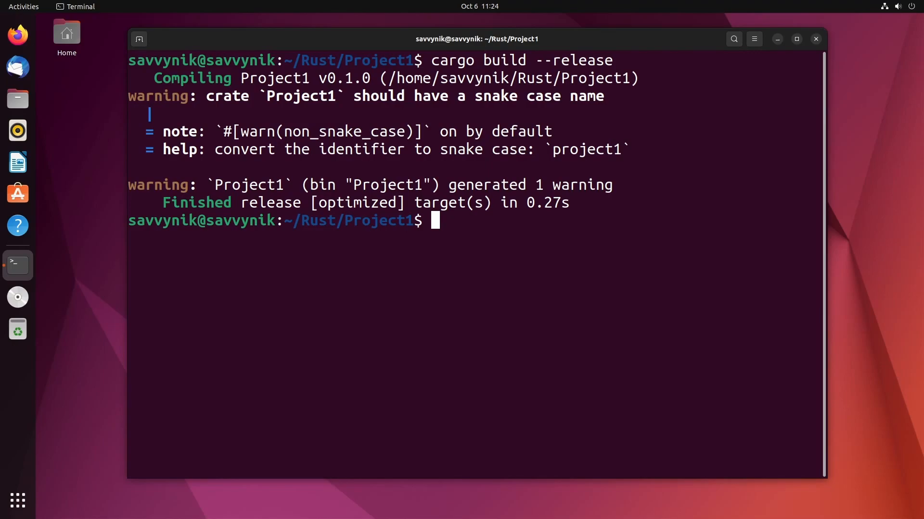
pyautogui.moveTo(660, 366)
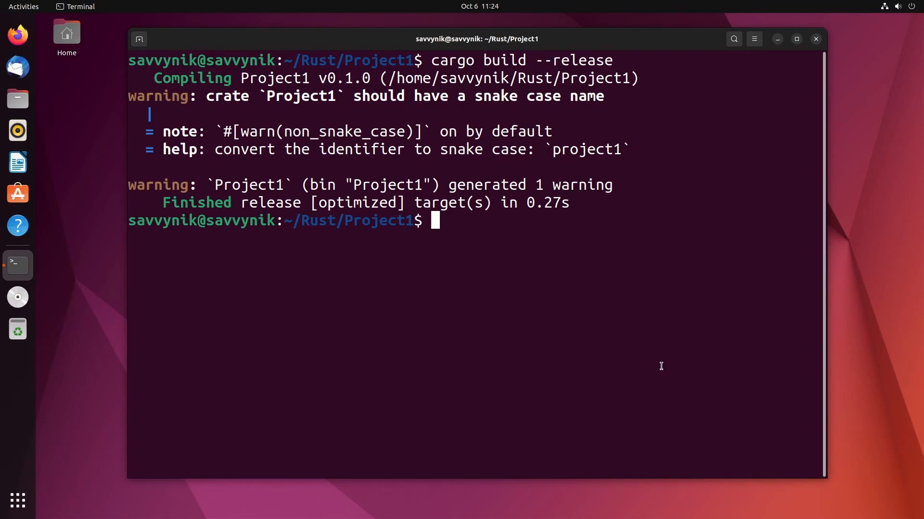